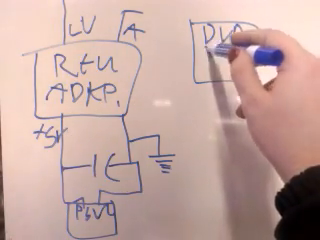
text(PLAY)
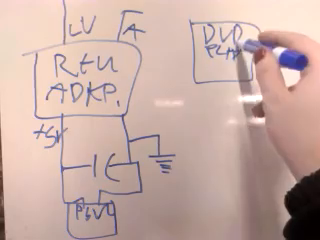